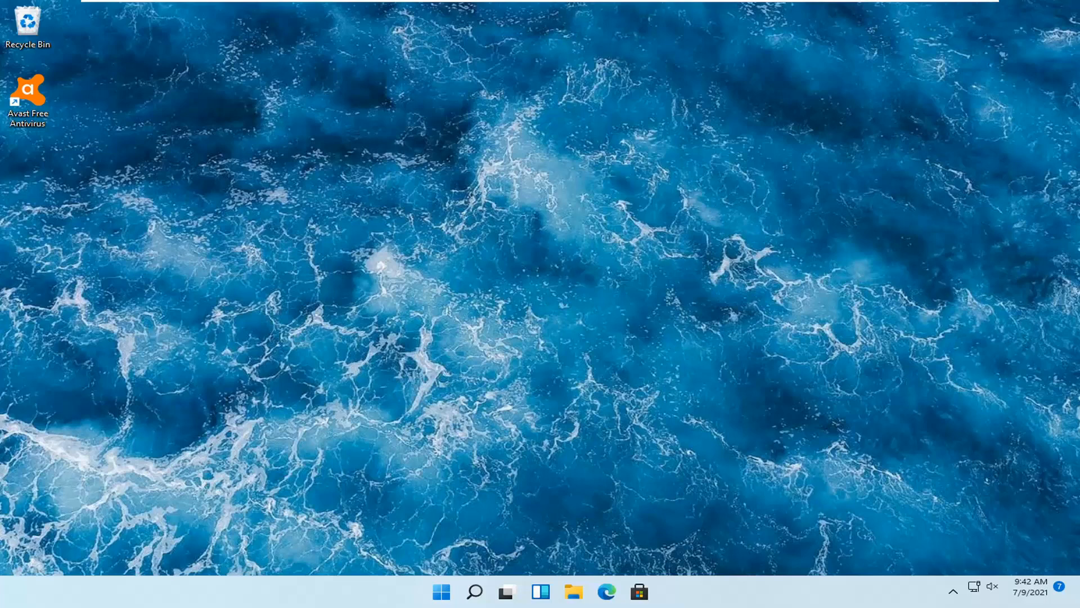
mouse_move(833, 333)
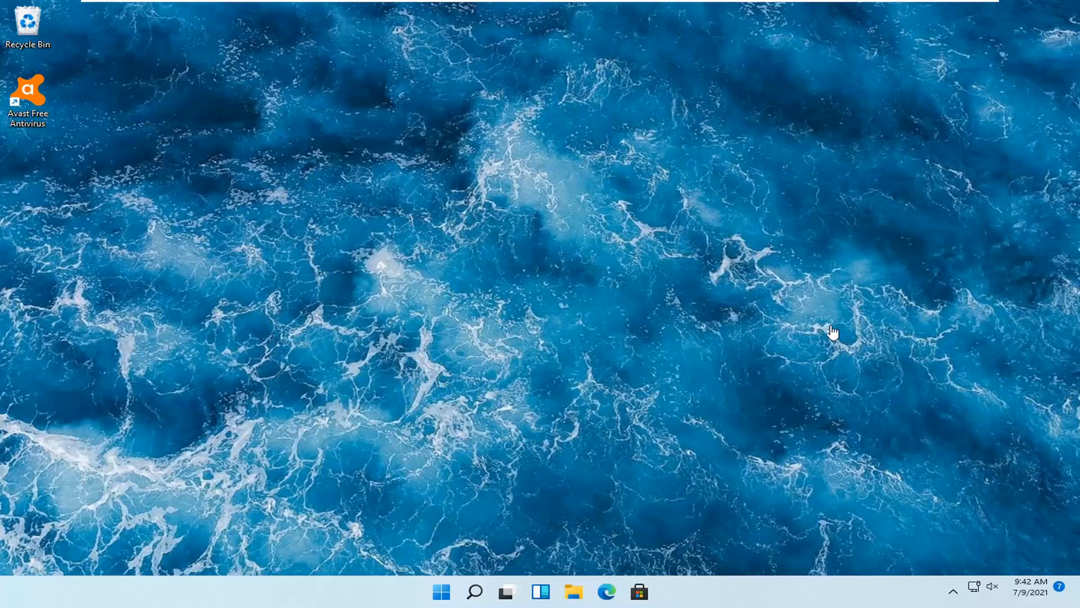
mouse_move(782, 412)
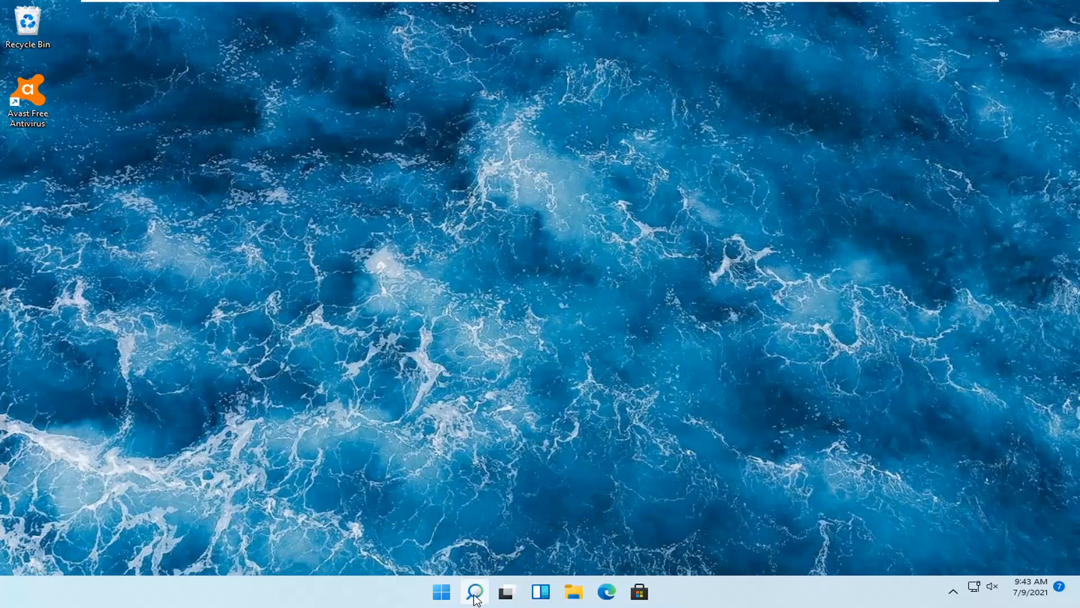
- Search Windows for 'control panel' and launch Control Panel from the results
left_click(476, 604)
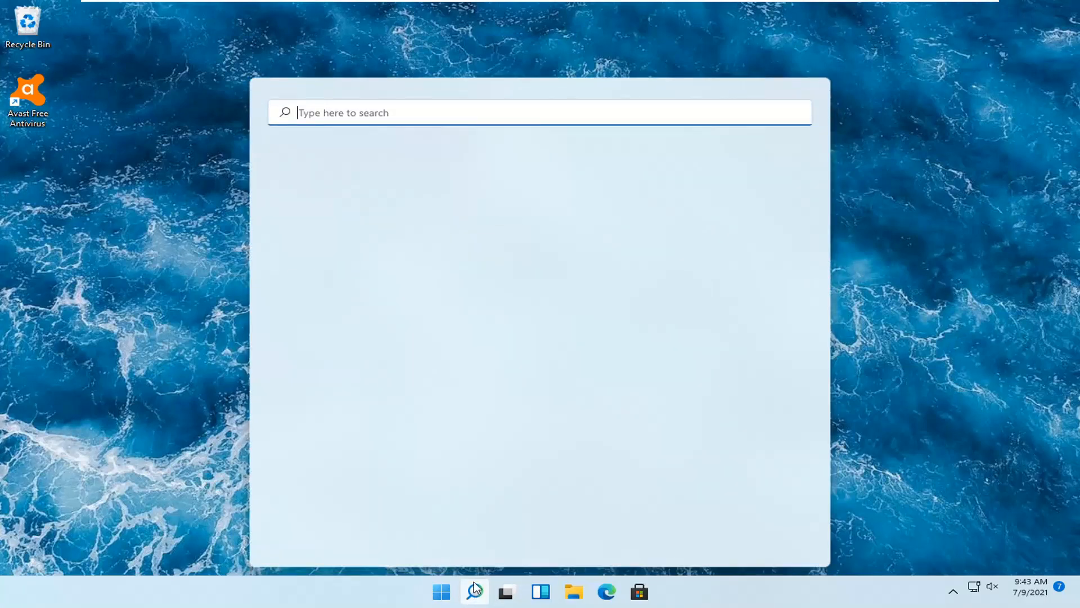
type("control panel")
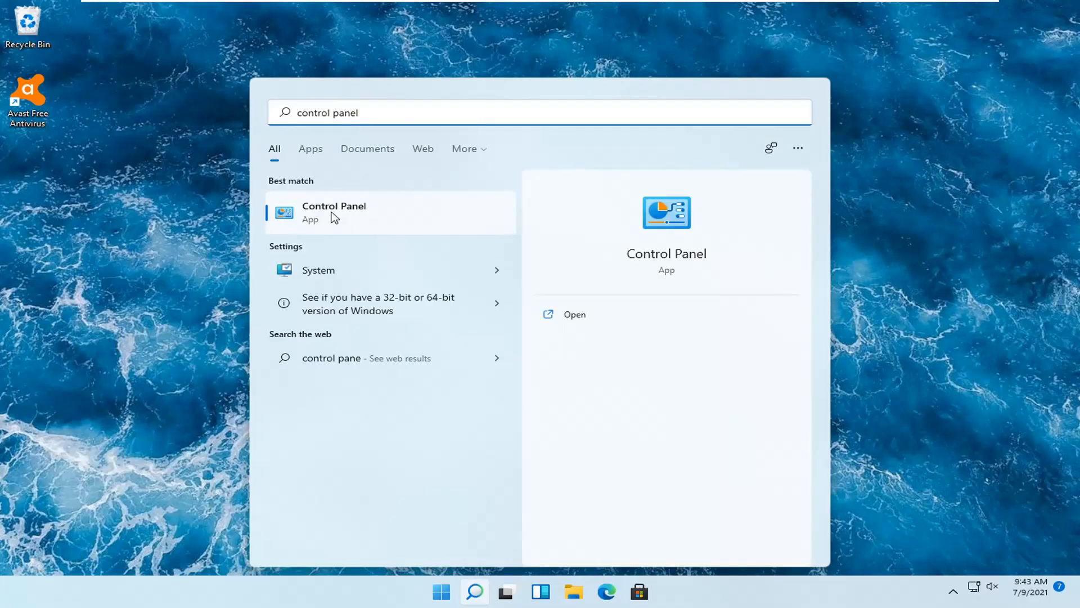
right_click(333, 212)
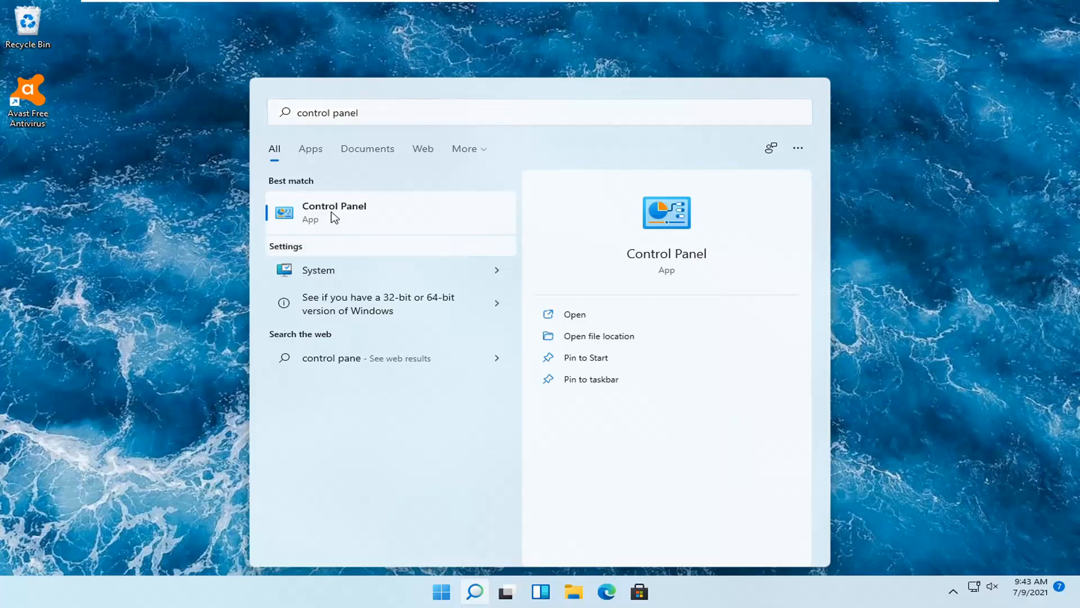
left_click(334, 213)
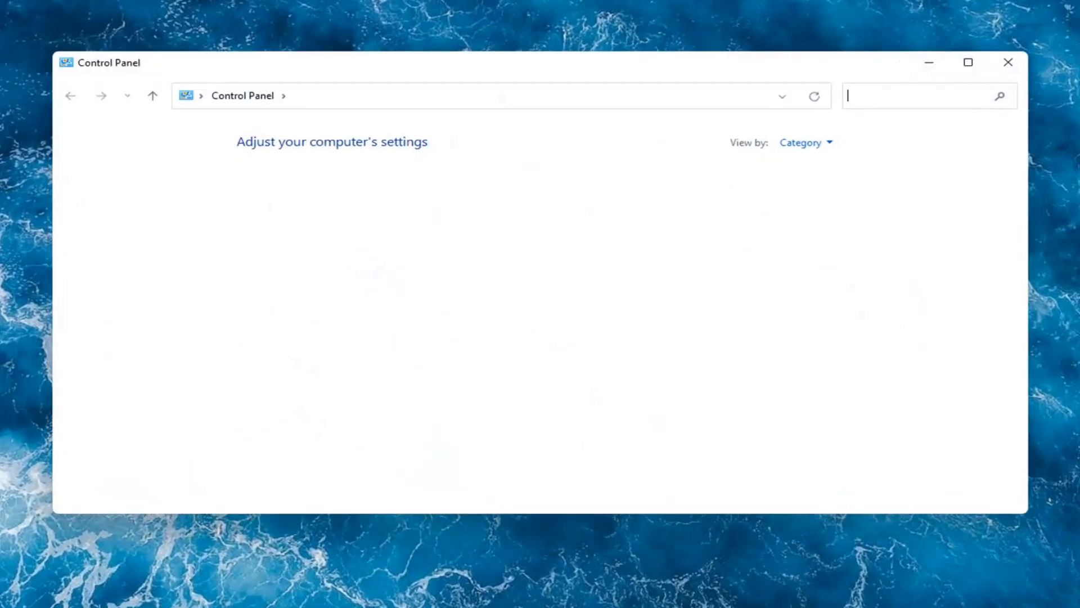
- Switch Control Panel's View by to Large icons and open Programs and Features
left_click(805, 142)
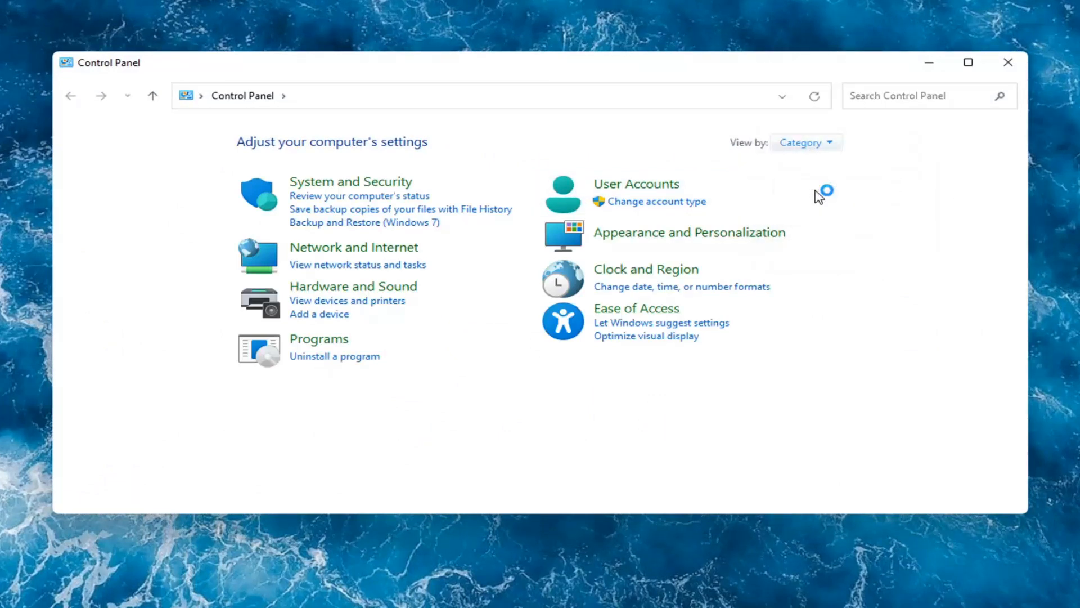
left_click(806, 143)
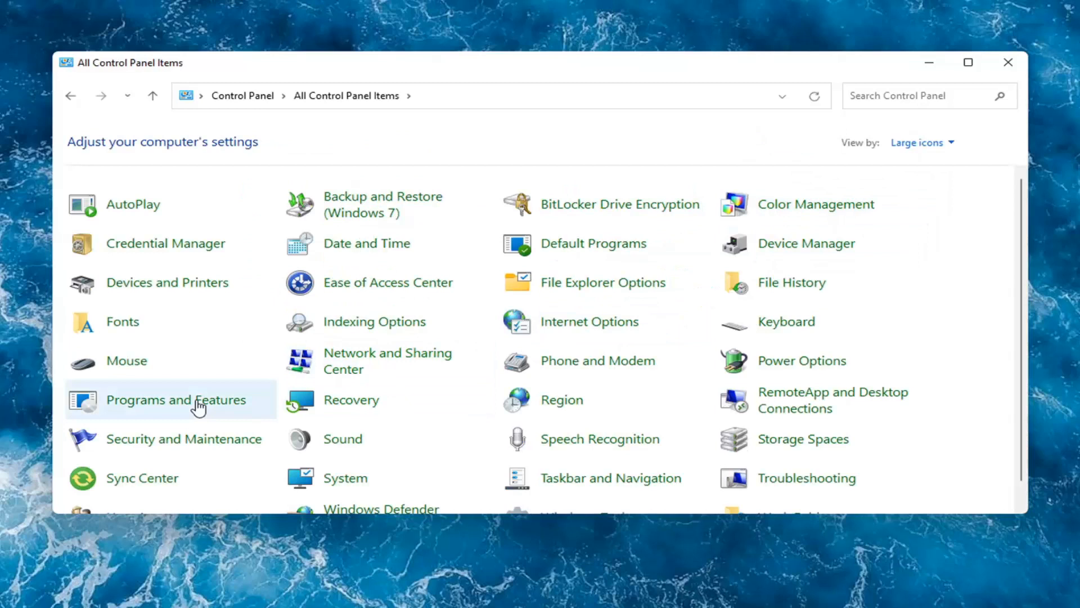
mouse_move(180, 405)
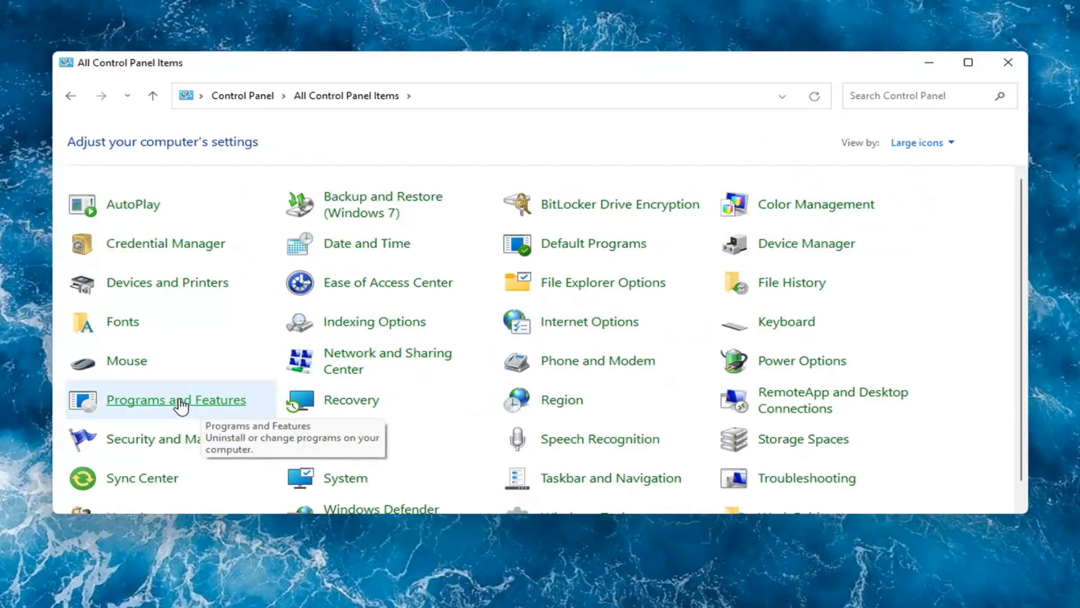
left_click(180, 400)
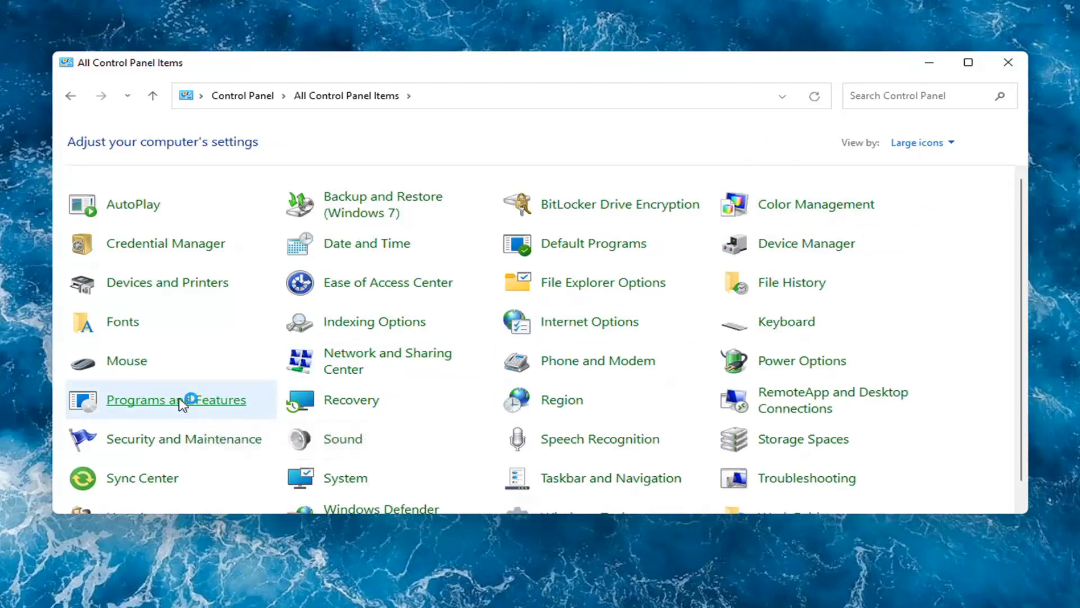
- Select Avast Free Antivirus, start its uninstall, and approve the UAC prompt
left_click(176, 399)
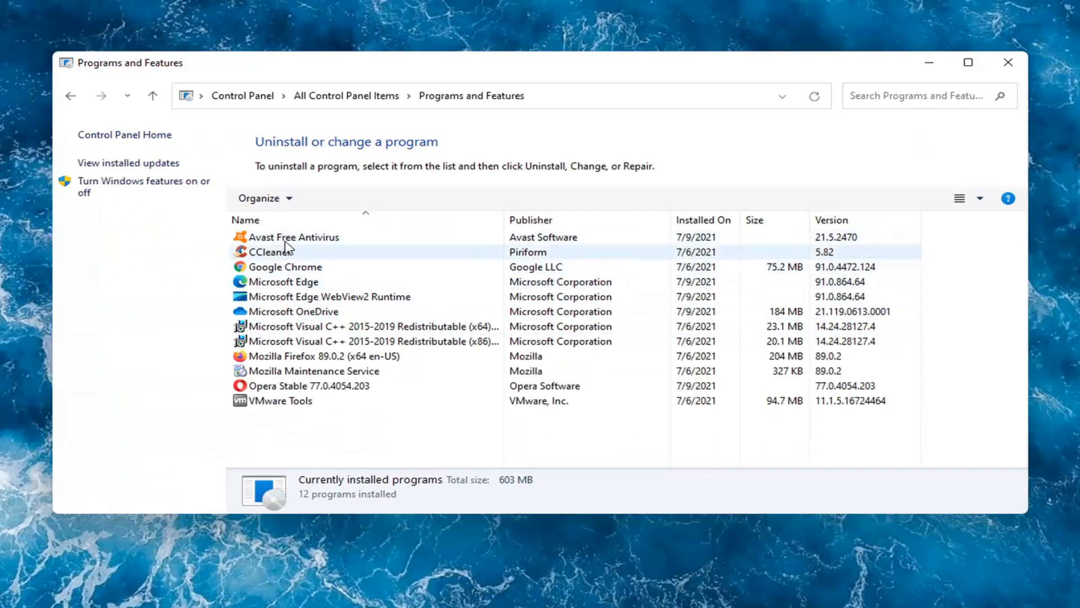
left_click(293, 237)
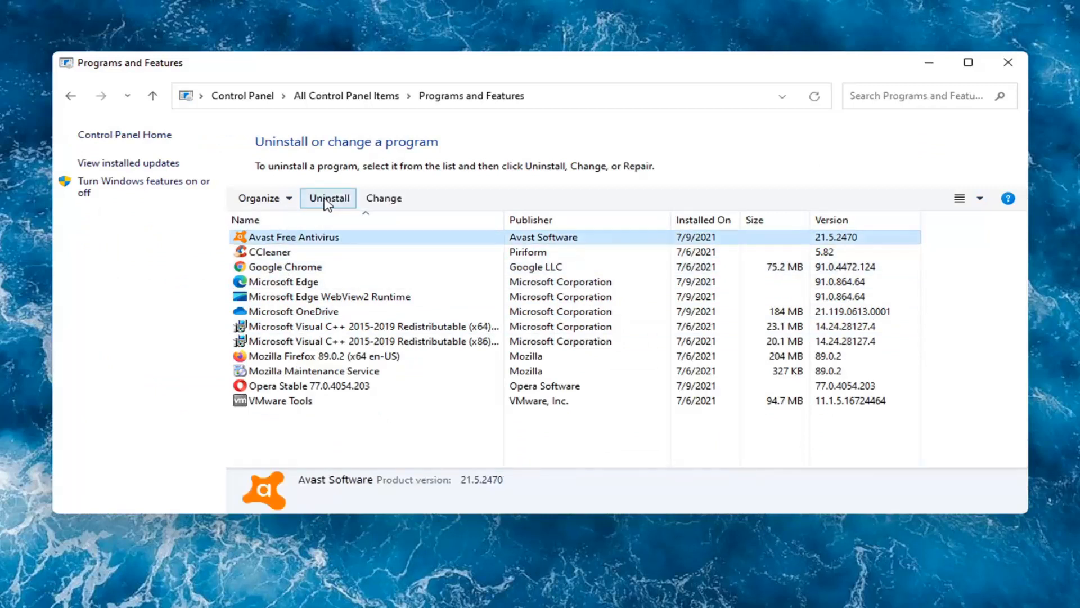
left_click(328, 199)
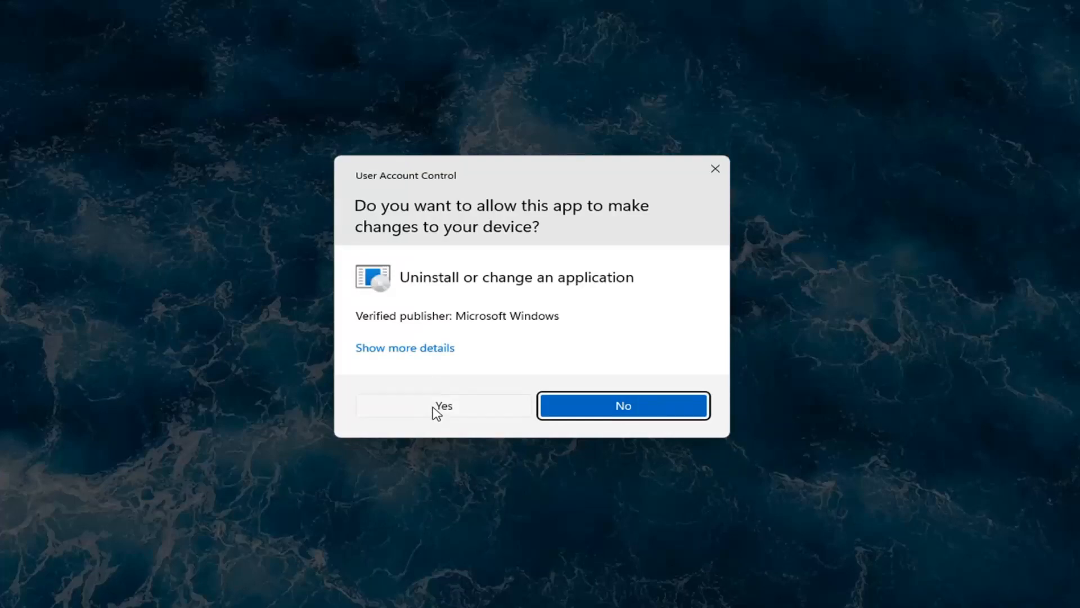
left_click(444, 405)
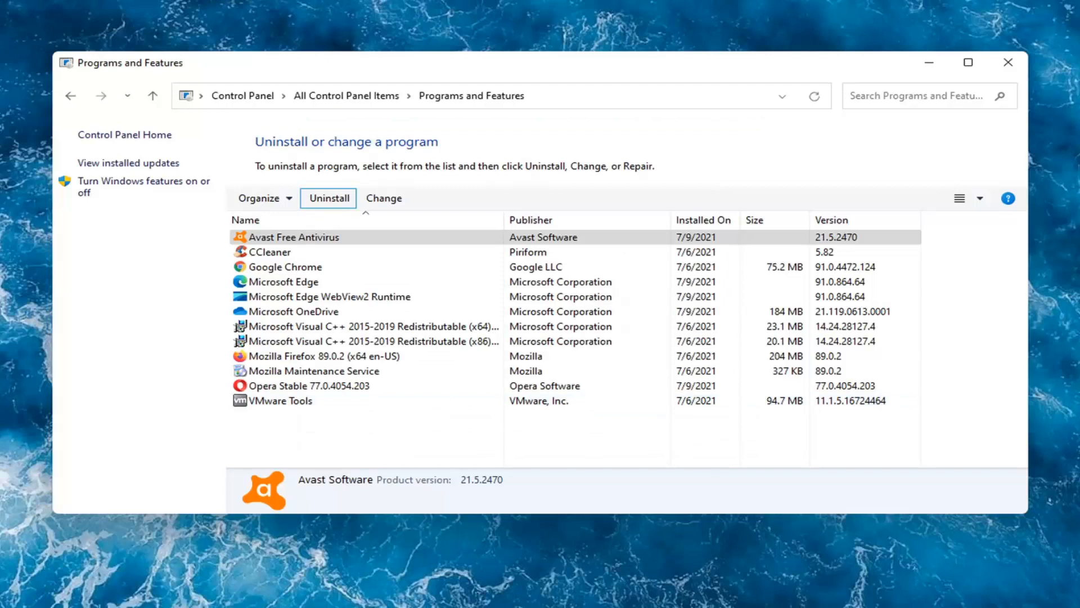
- Dismiss the 'setup already running' message, retry the uninstall, and approve UAC again
left_click(328, 198)
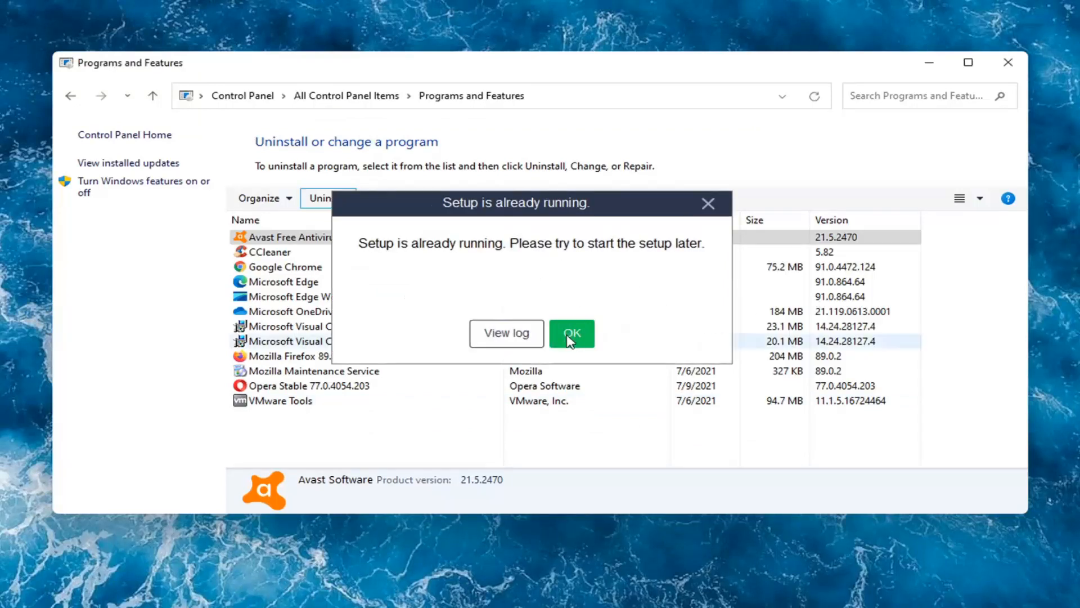
left_click(571, 334)
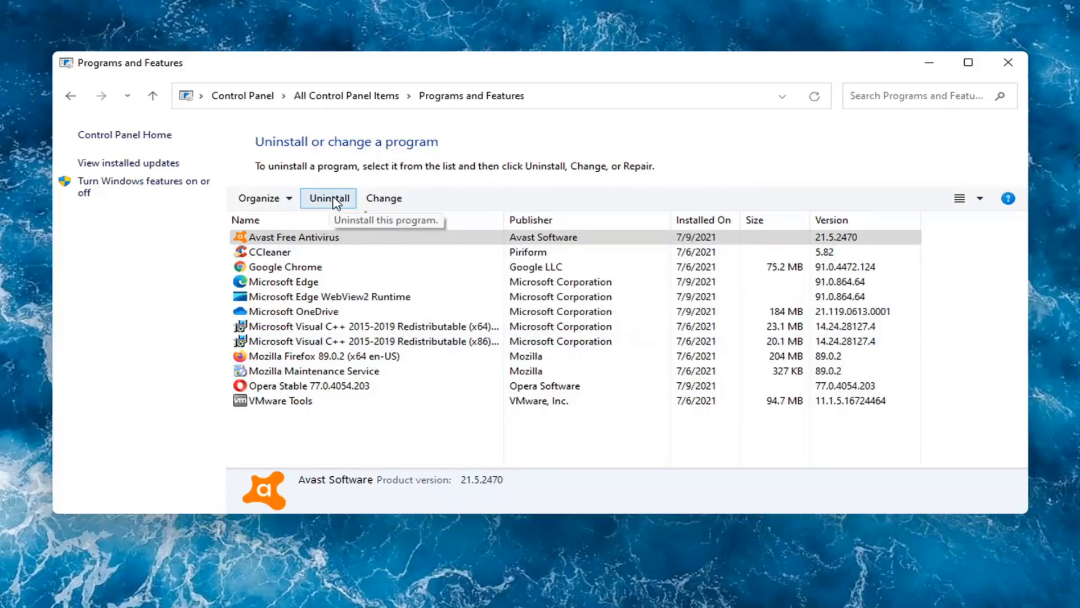
left_click(329, 199)
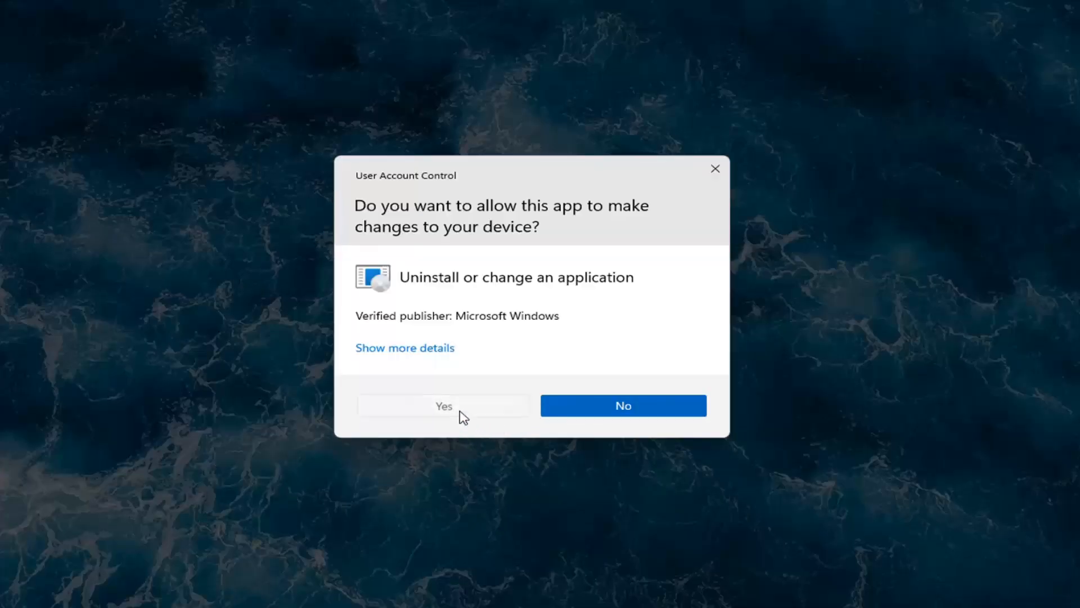
left_click(444, 405)
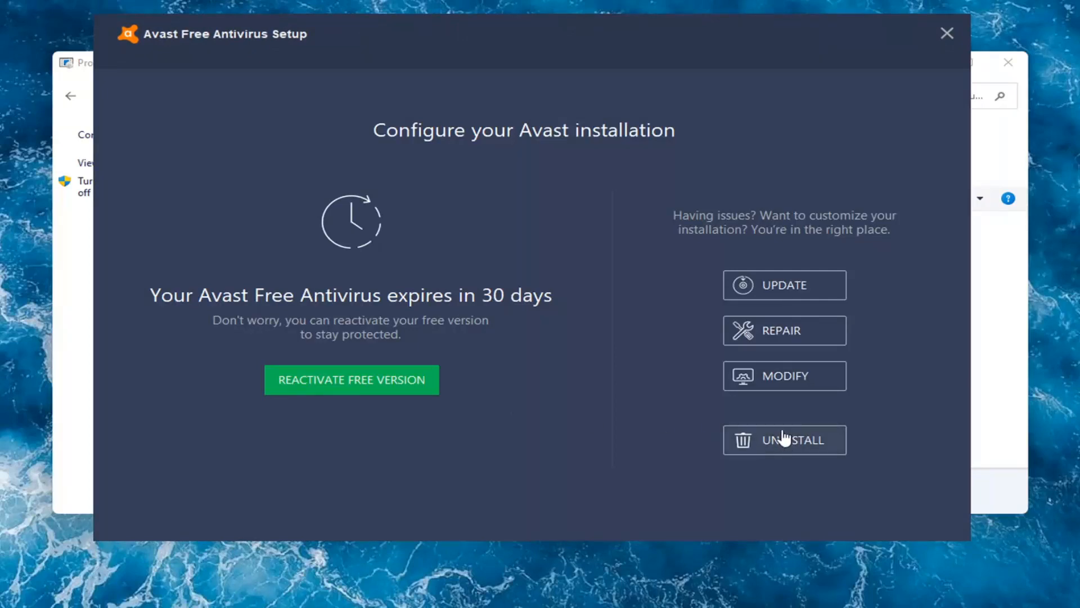
- Uninstall Avast completely, confirm with Yes, and close setup after the success message
left_click(784, 440)
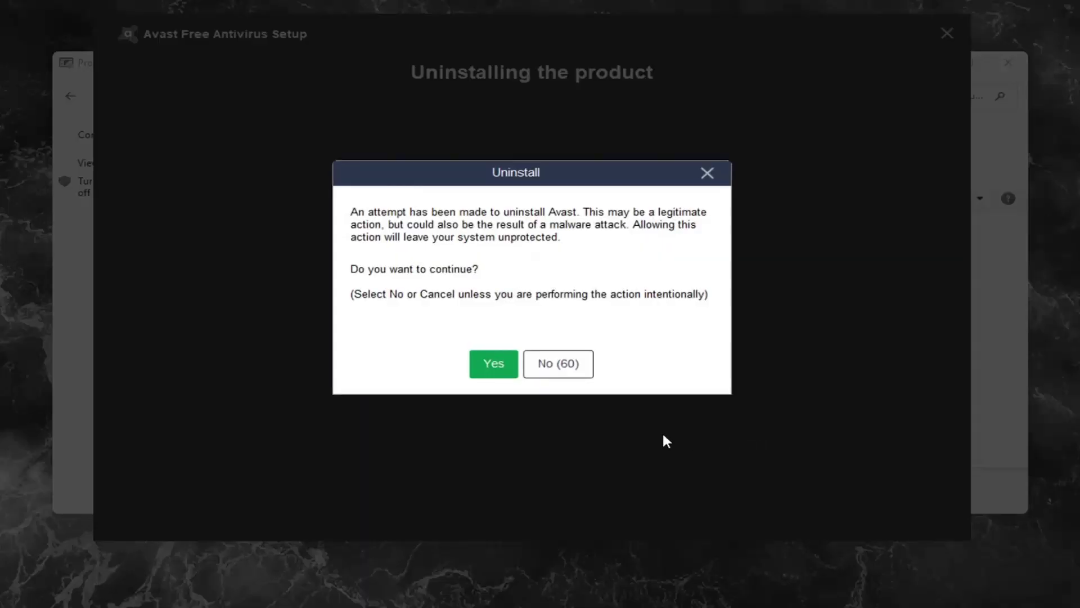
left_click(494, 363)
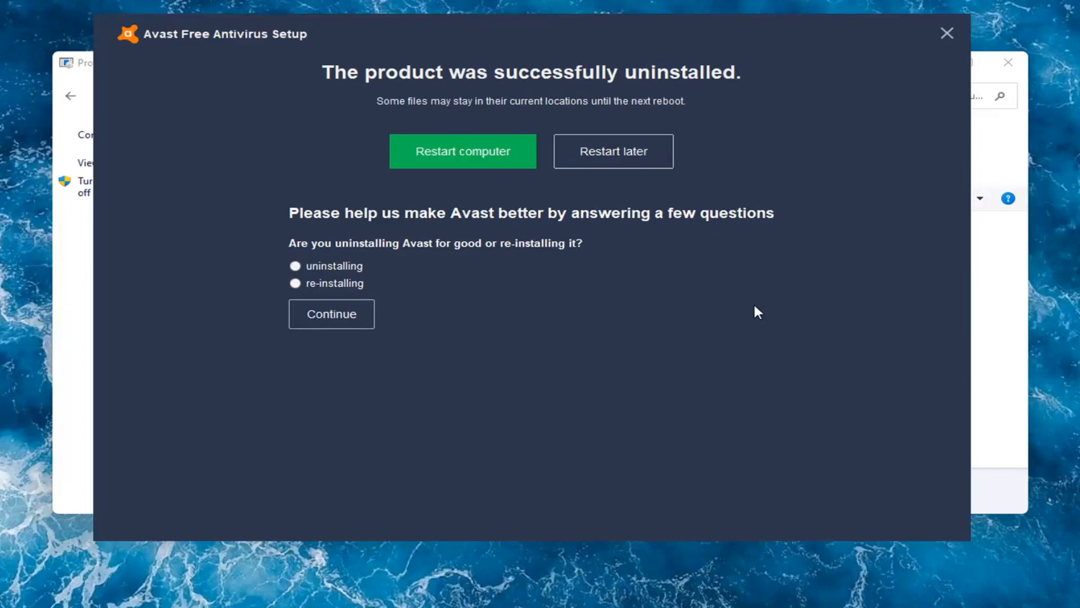
left_click(948, 32)
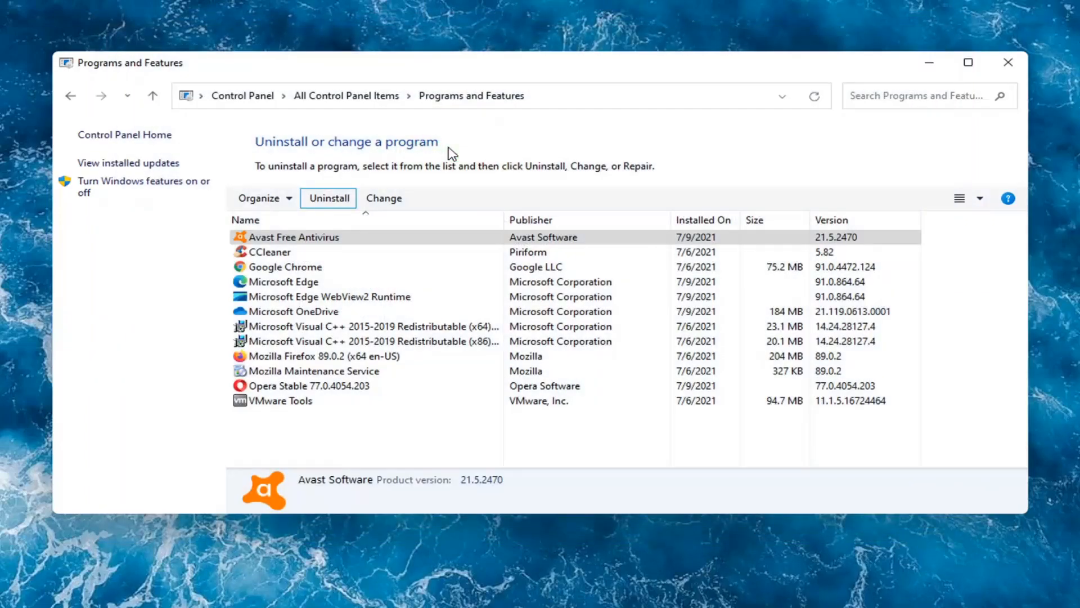